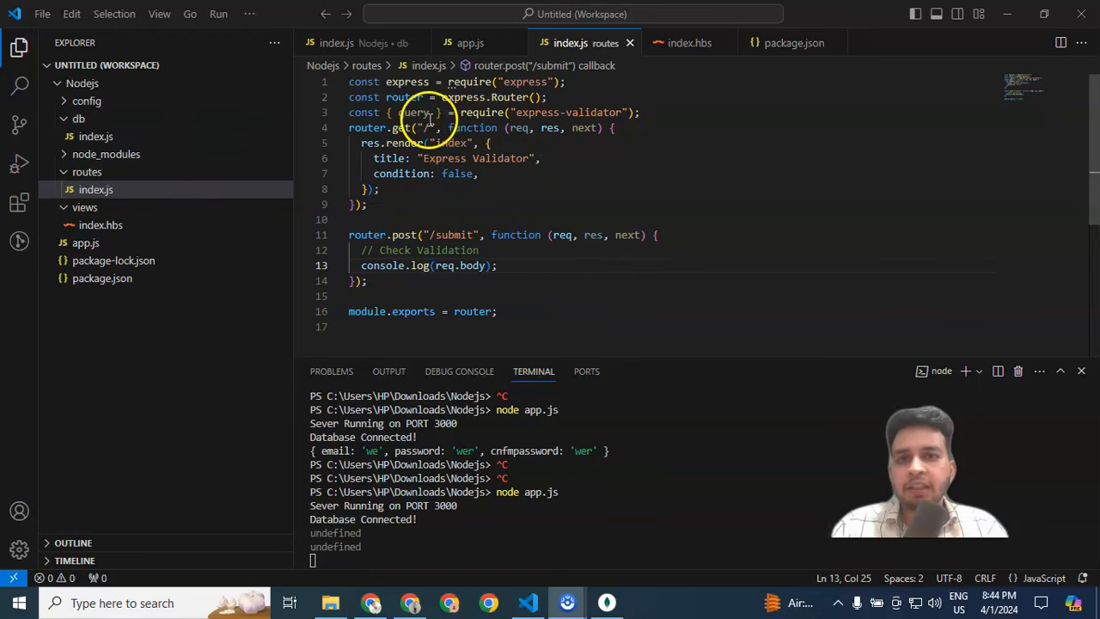
Step: Review the express-validator import, the form's password field and the routes index file
{"action": "left_click", "coordinate": [335, 112]}
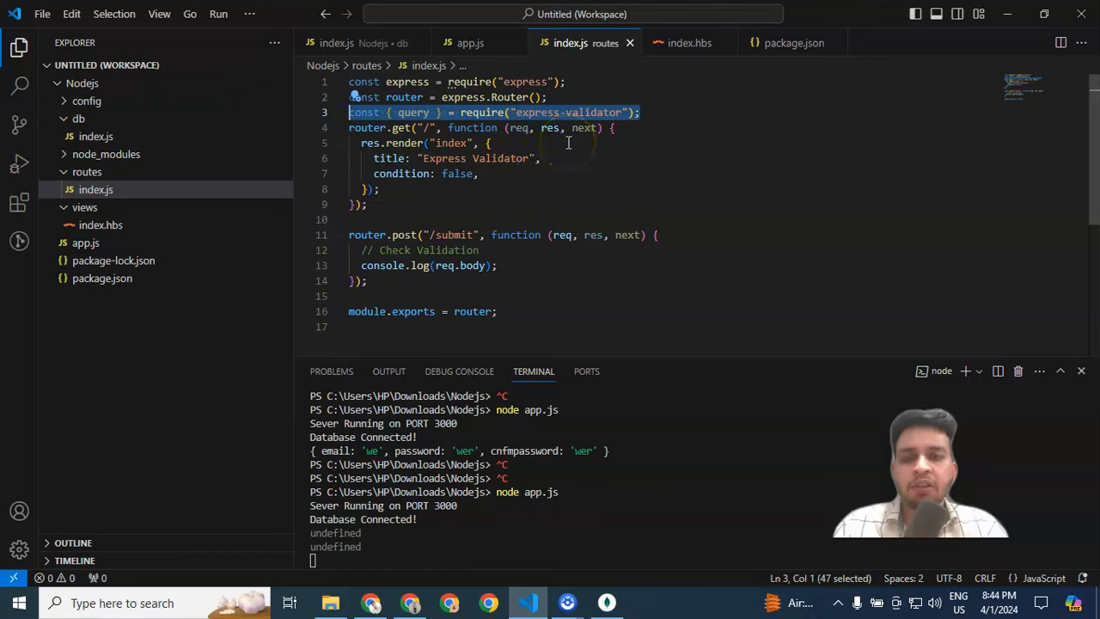
{"action": "left_click", "coordinate": [632, 112]}
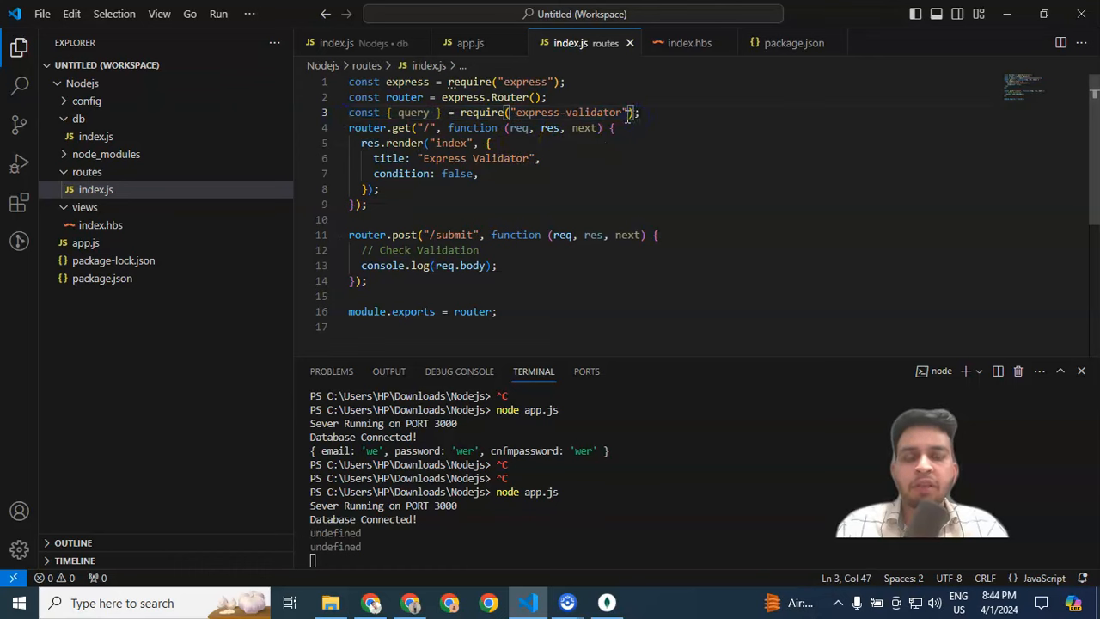
{"action": "mouse_move", "coordinate": [572, 112]}
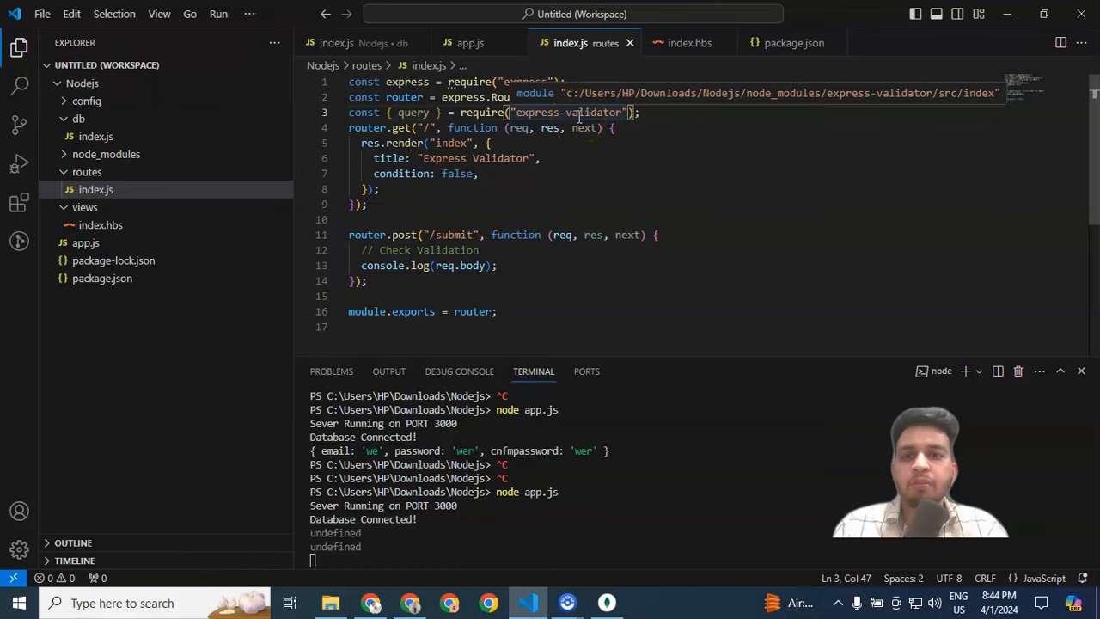
{"action": "mouse_move", "coordinate": [256, 261]}
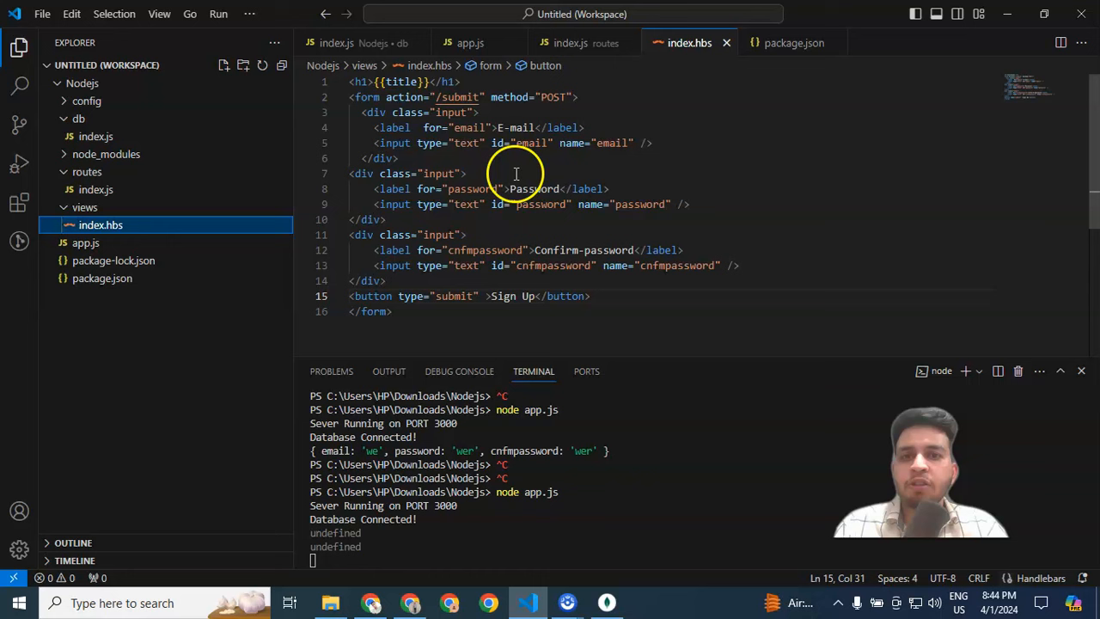
{"action": "left_click", "coordinate": [100, 224]}
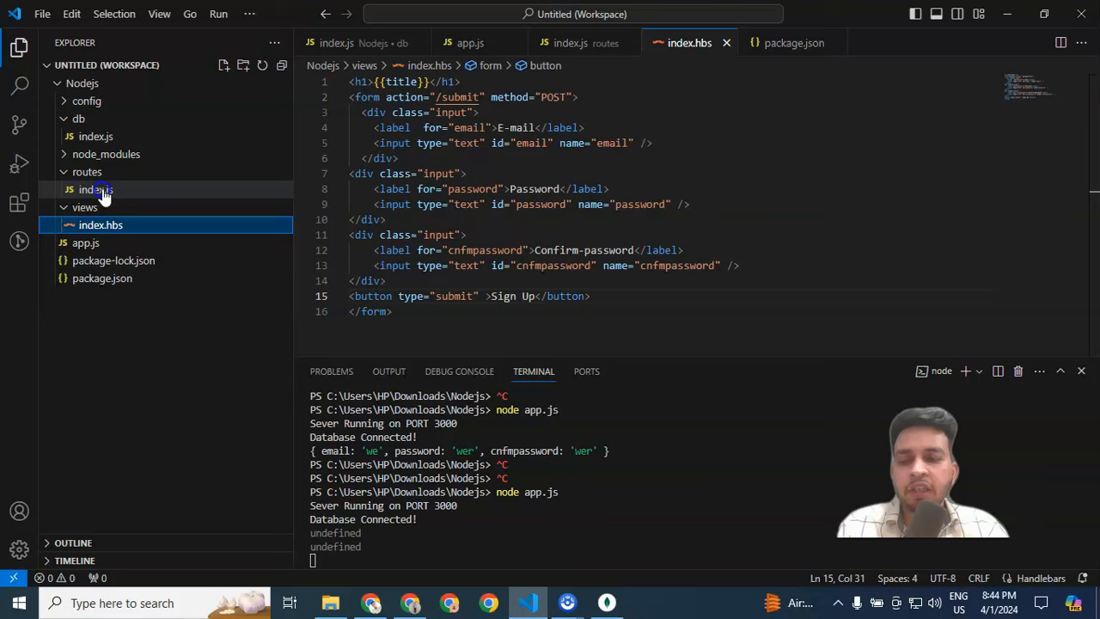
{"action": "left_click", "coordinate": [95, 189]}
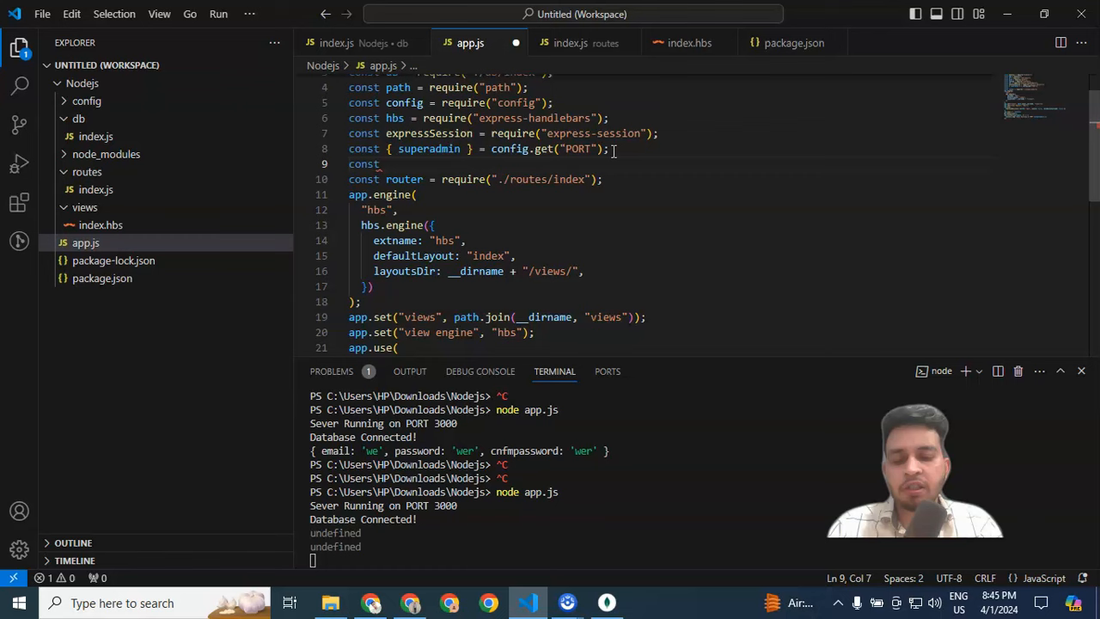
Step: Declare const bodyParser = require("body-parser") in app.js and check package.json dependencies
{"action": "type", "text": "bodyPa"}
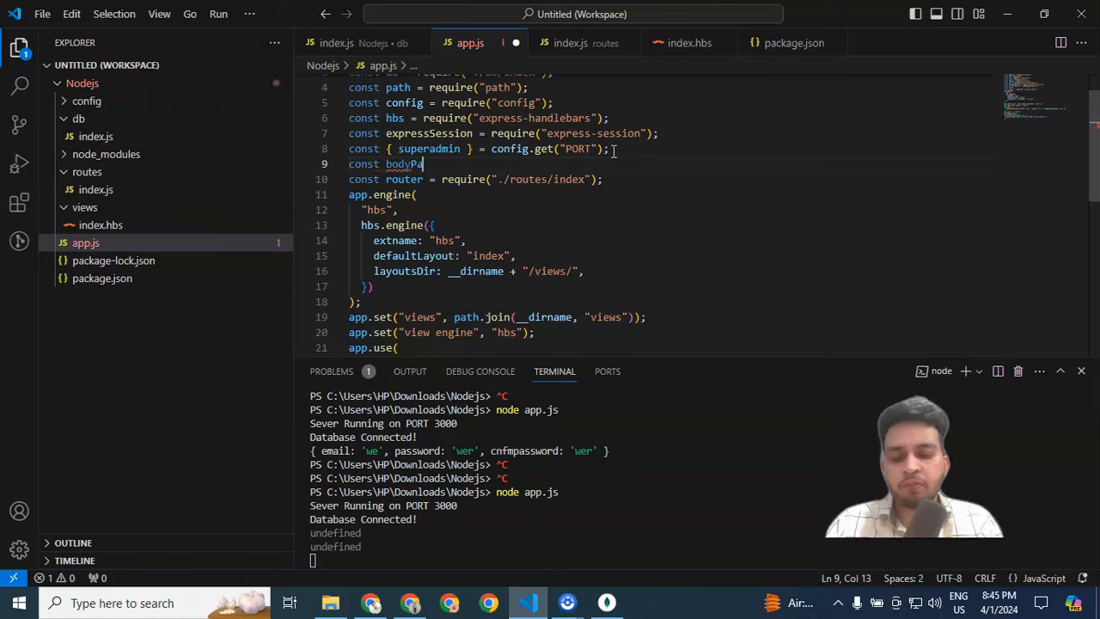
{"action": "type", "text": "rser ="}
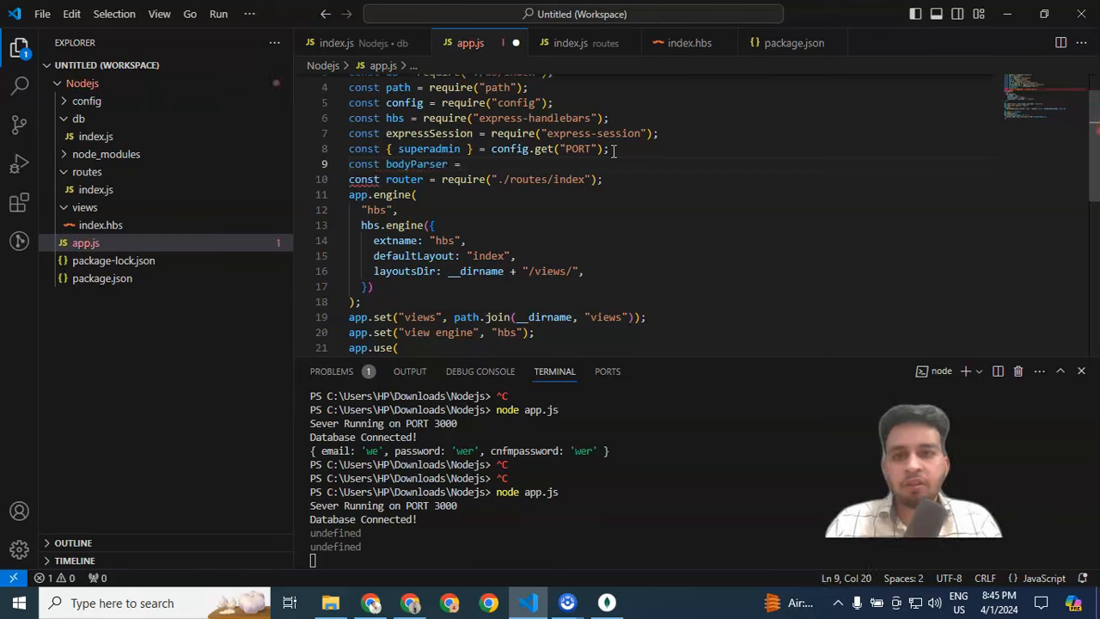
{"action": "type", "text": "require(\"body-parser\");"}
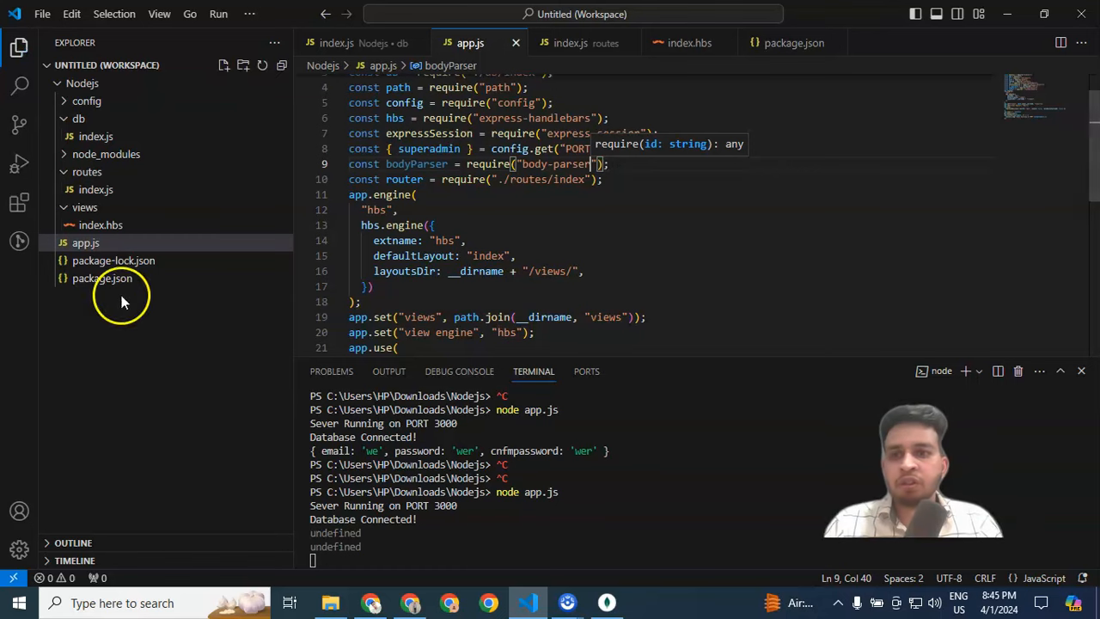
{"action": "left_click", "coordinate": [102, 277]}
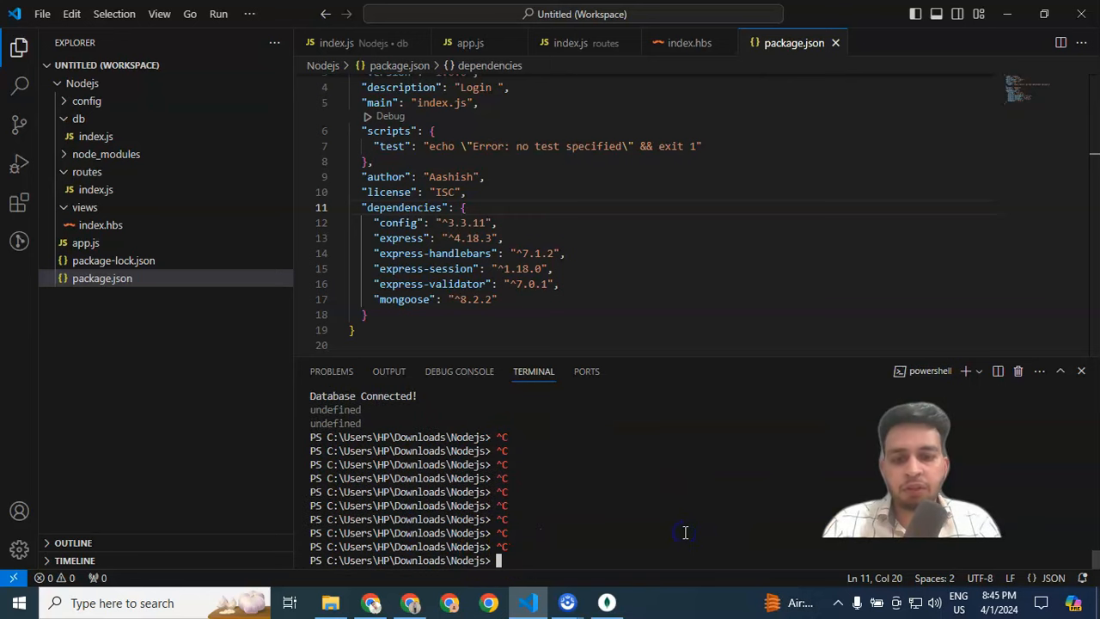
Step: Run npm i body-parser in the integrated terminal
{"action": "type", "text": "npm i"}
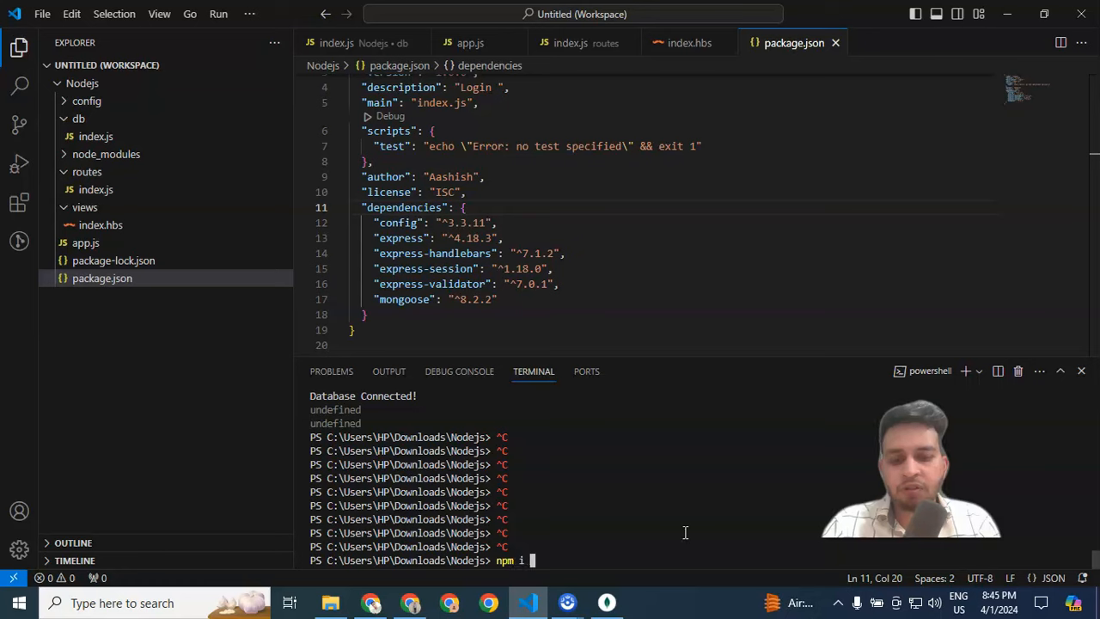
{"action": "type", "text": "body-"}
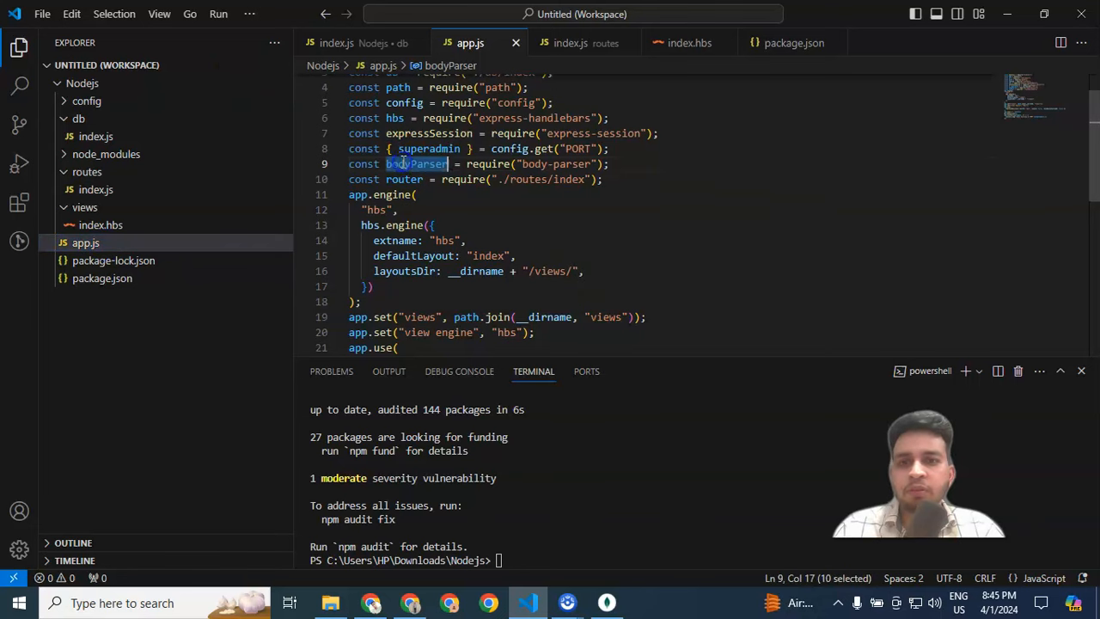
Step: Add app.use(bodyParser.json()) middleware to app.js
{"action": "scroll", "scroll_direction": "down", "scroll_amount": 3}
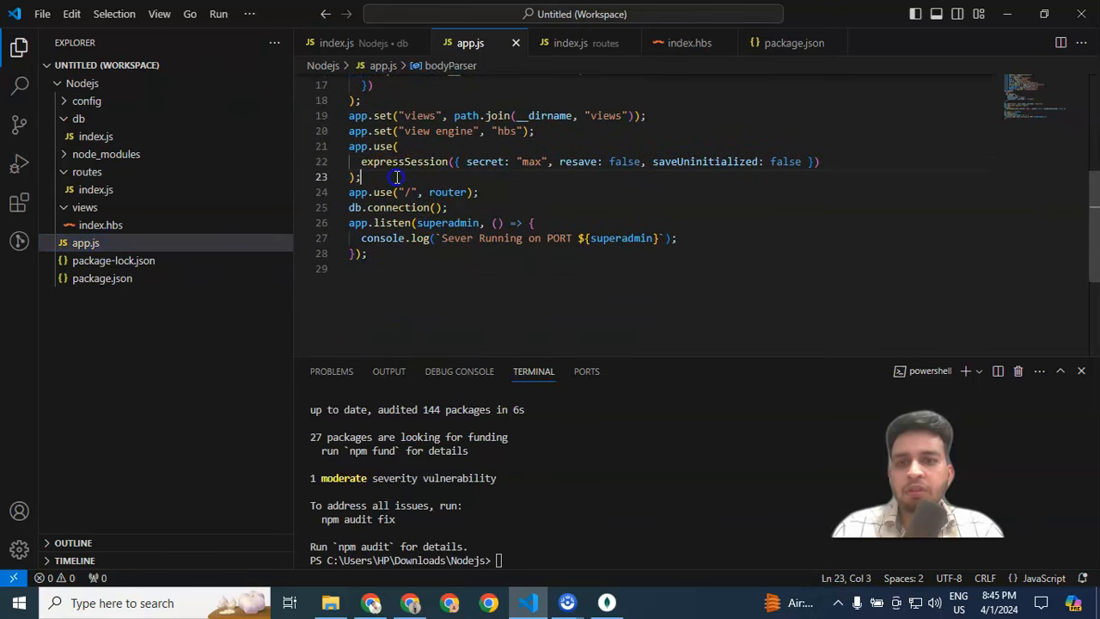
{"action": "type", "text": "app"}
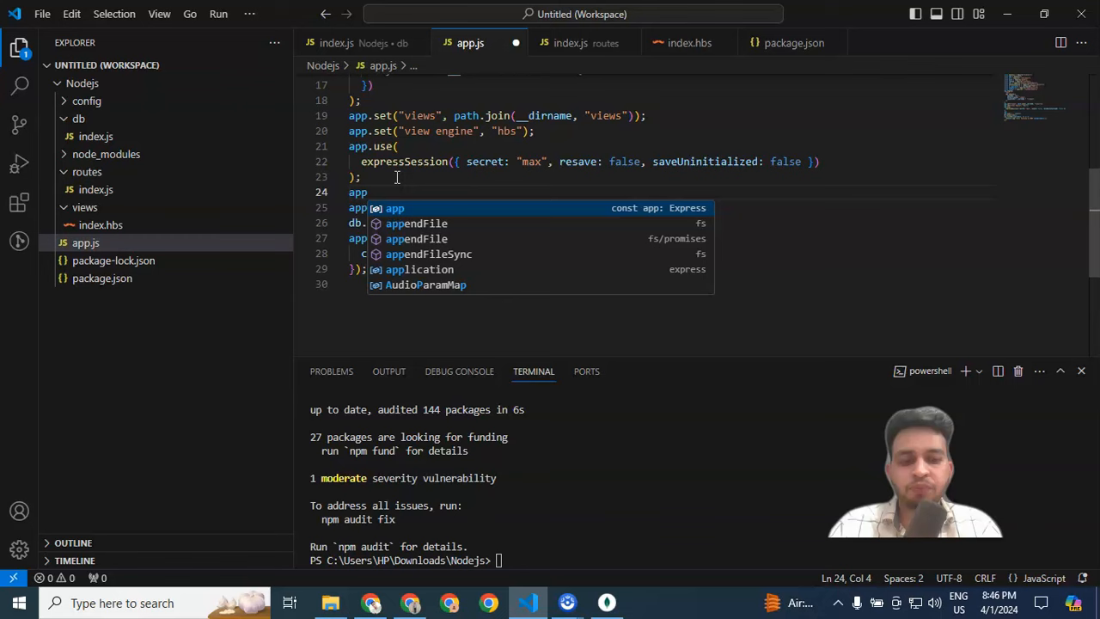
{"action": "type", "text": "us"}
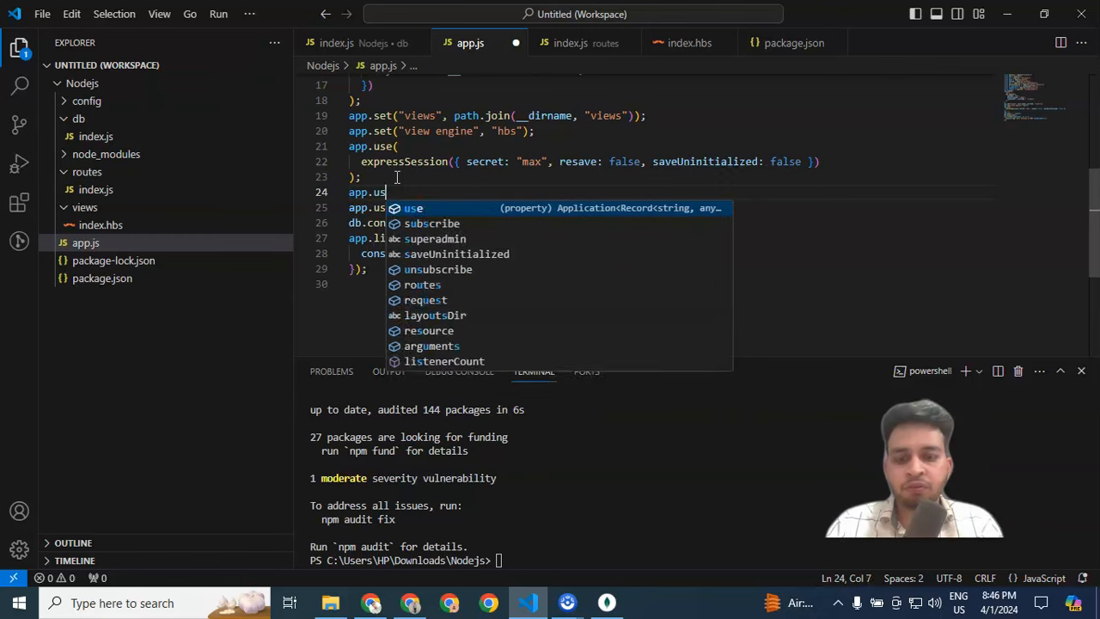
{"action": "type", "text": "e(b"}
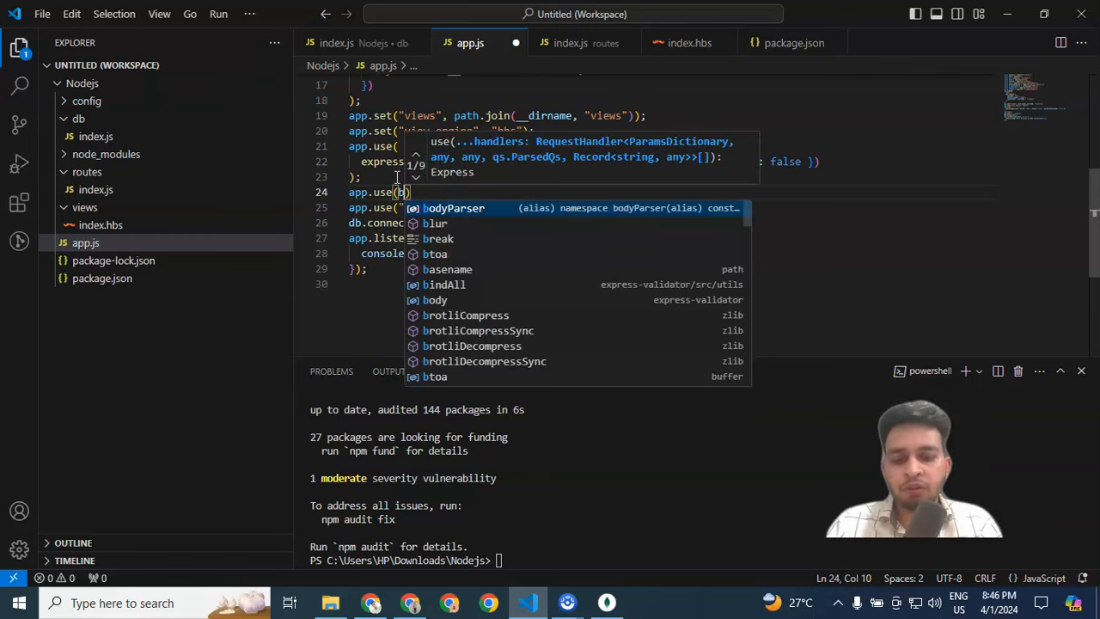
{"action": "type", "text": "odyParser."}
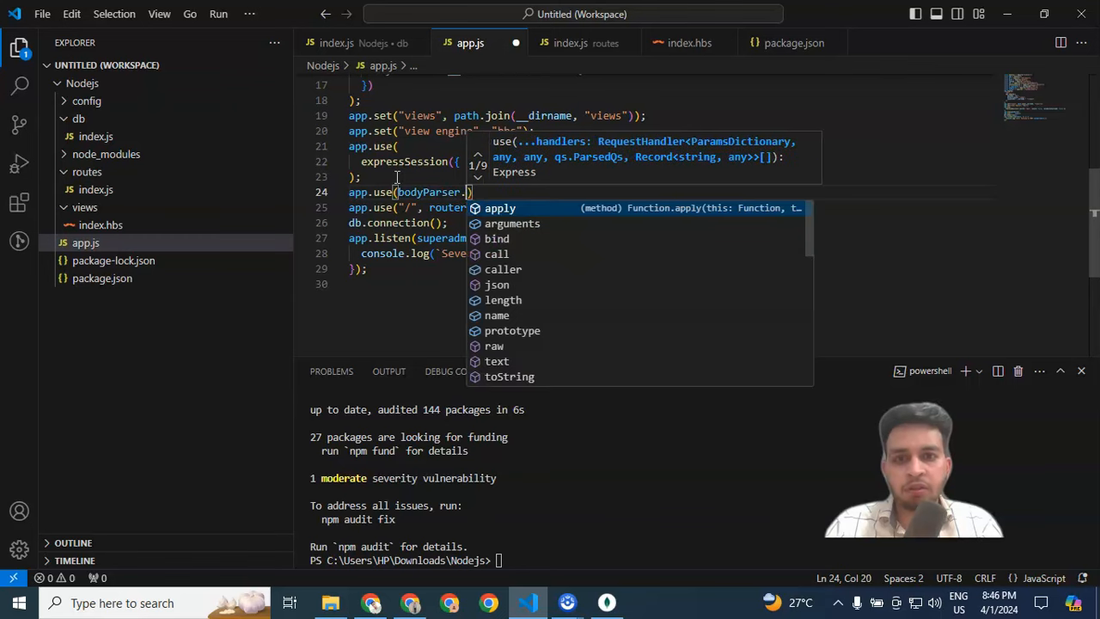
{"action": "type", "text": "json("}
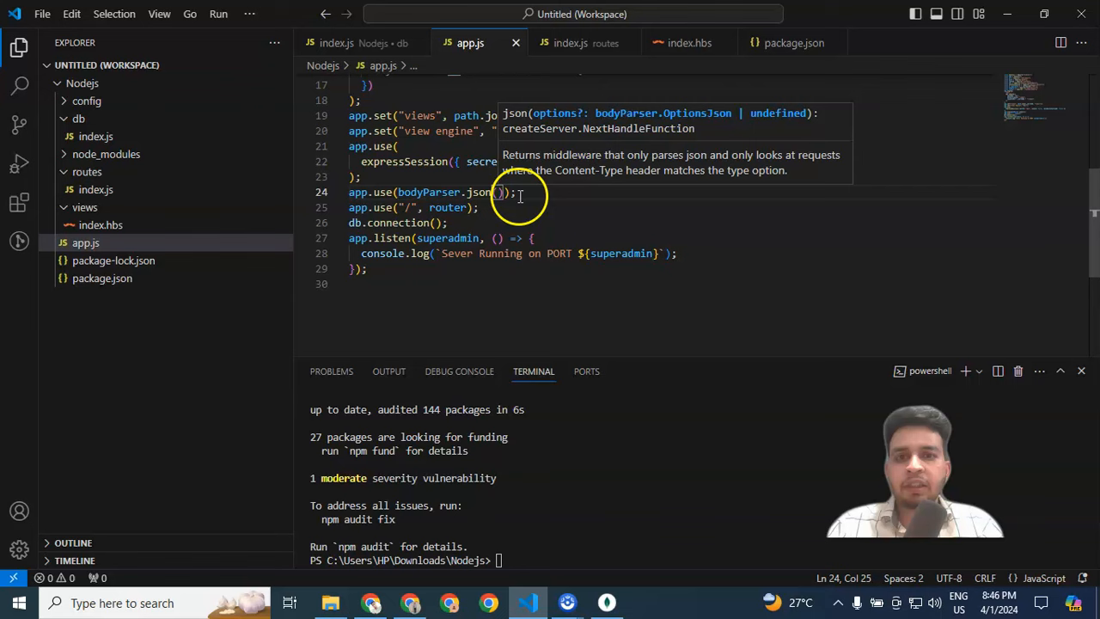
{"action": "key", "text": "Enter"}
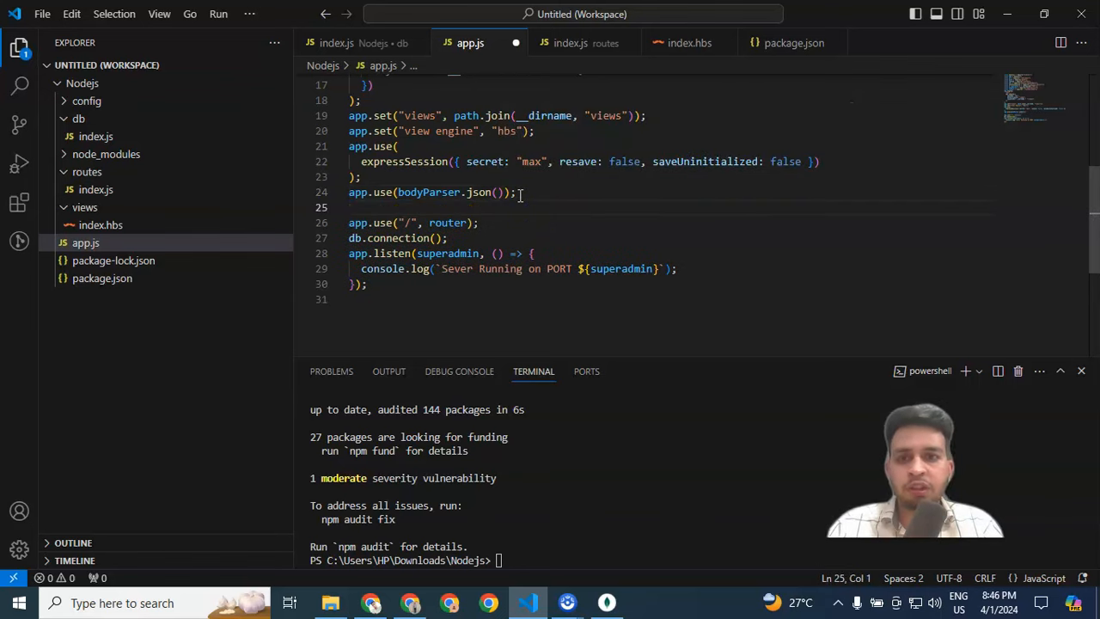
Step: Add app.use(bodyParser.urlencoded({ extended: true })) below the json line
{"action": "type", "text": "app"}
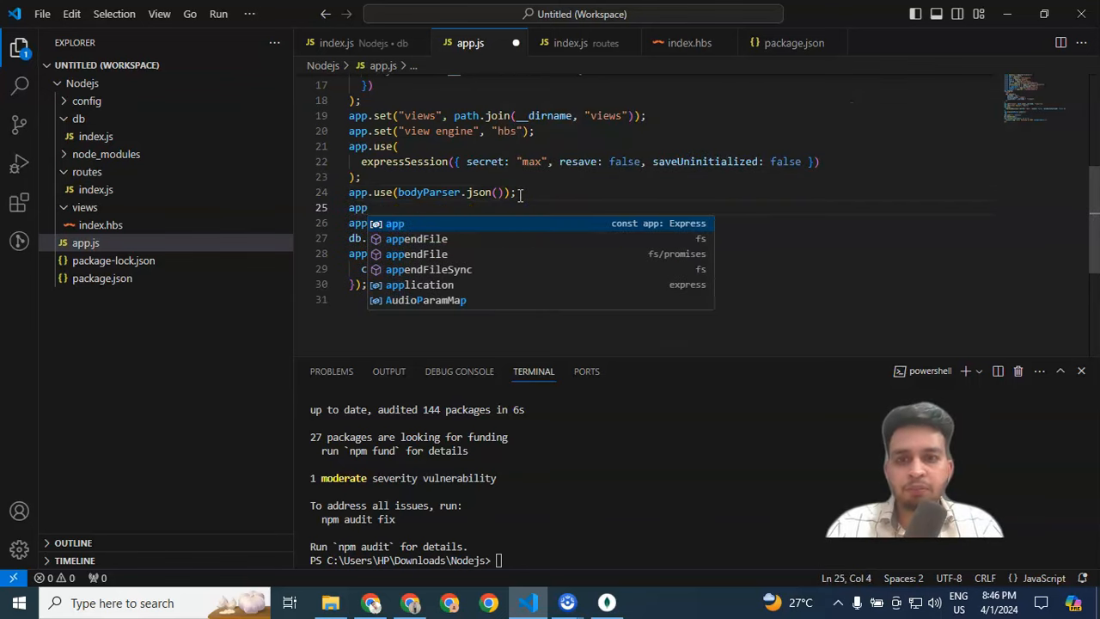
{"action": "type", "text": ".use(bodyParser"}
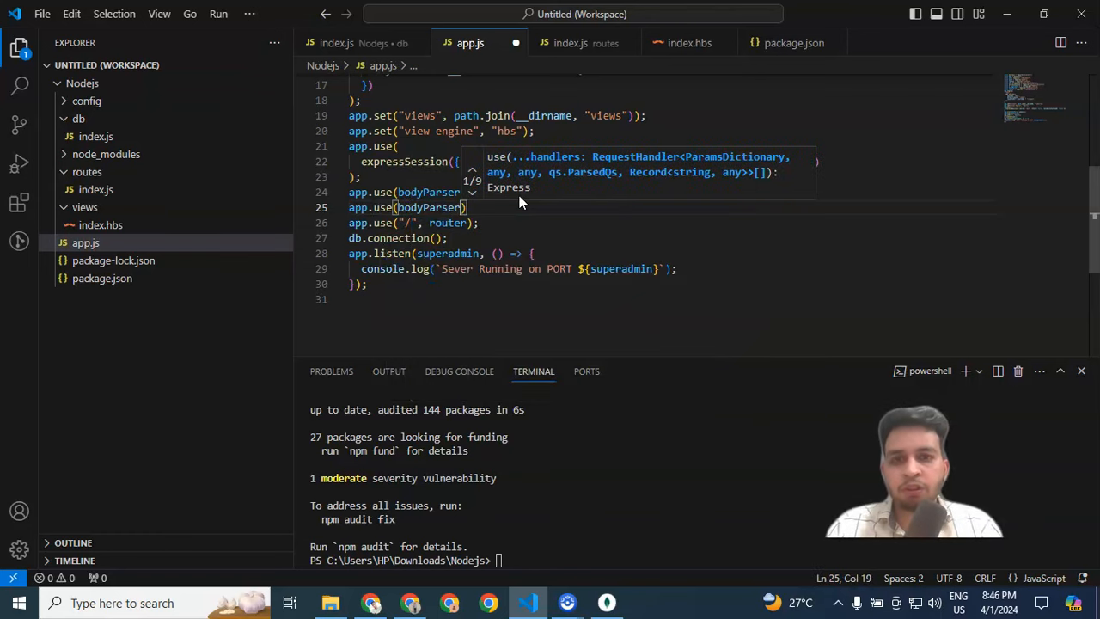
{"action": "type", "text": ".e"}
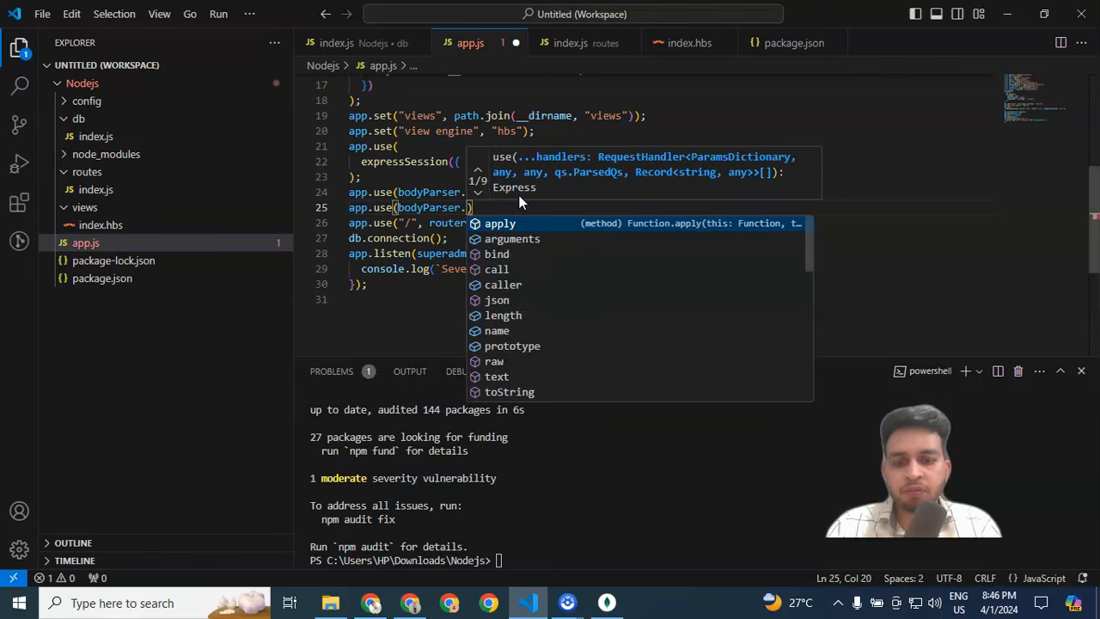
{"action": "type", "text": "urlencoded()"}
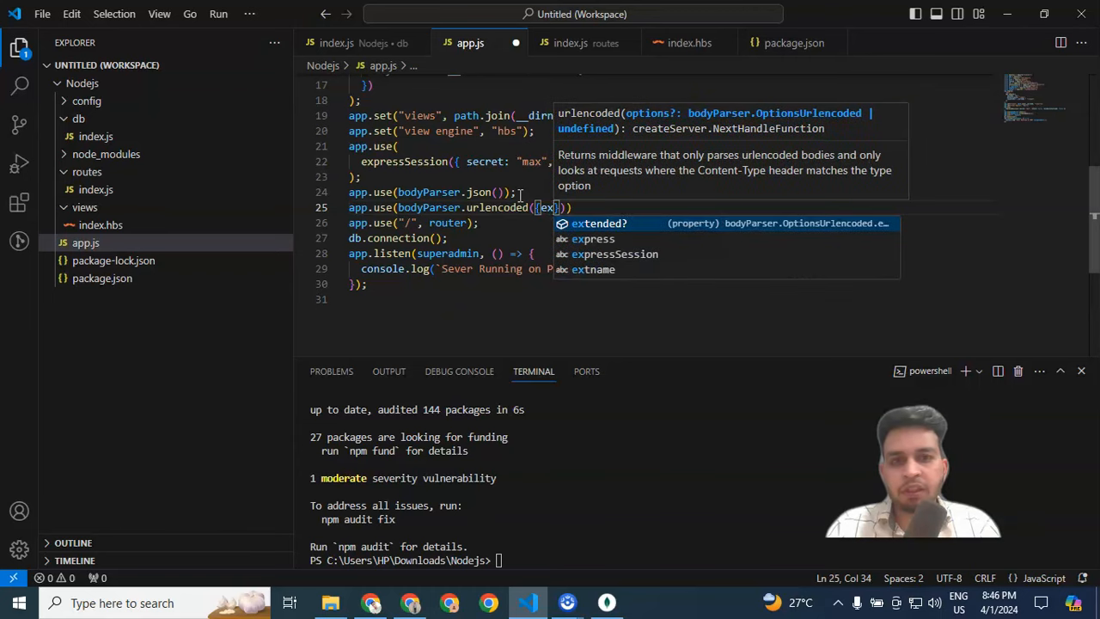
{"action": "type", "text": "extended:t"}
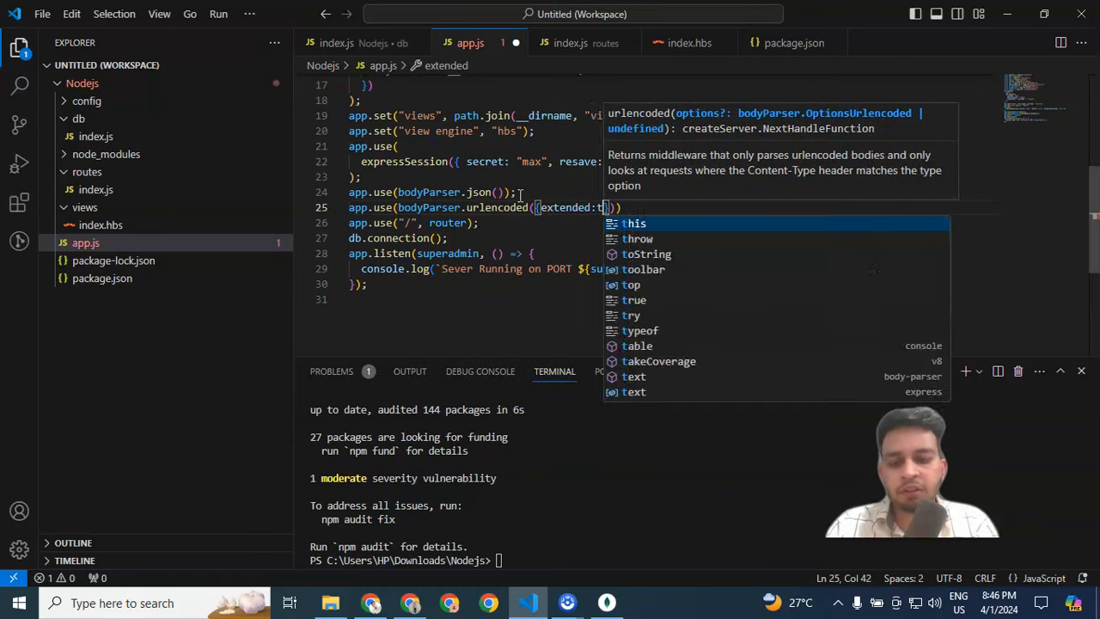
{"action": "type", "text": "rue"}
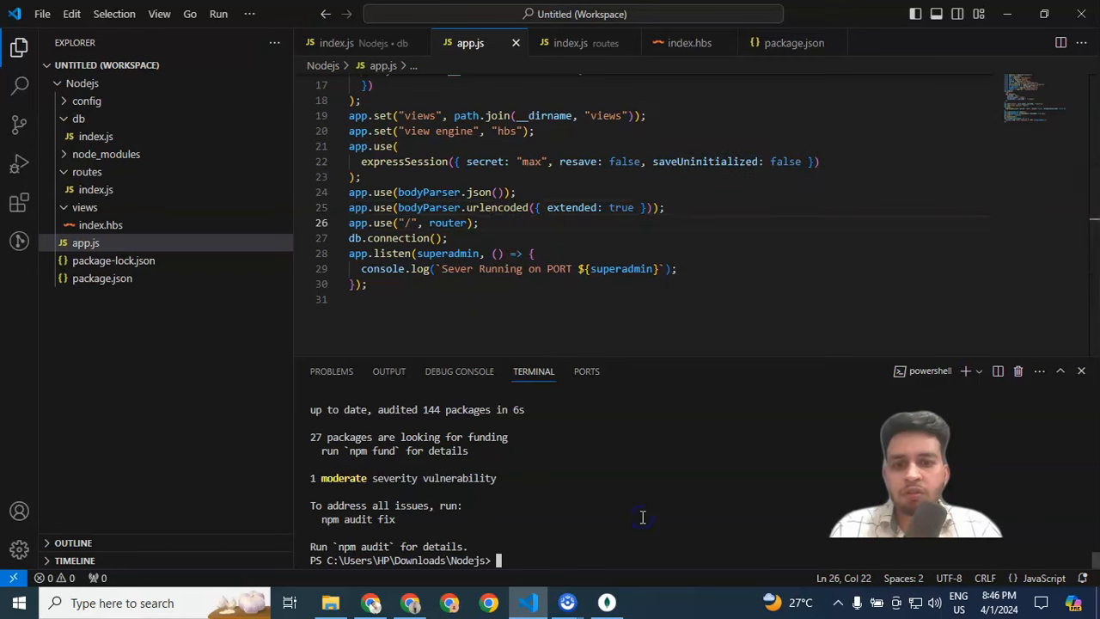
Step: Start the server with node app.js and switch to the sign-up form in the browser
{"action": "type", "text": "node app.js"}
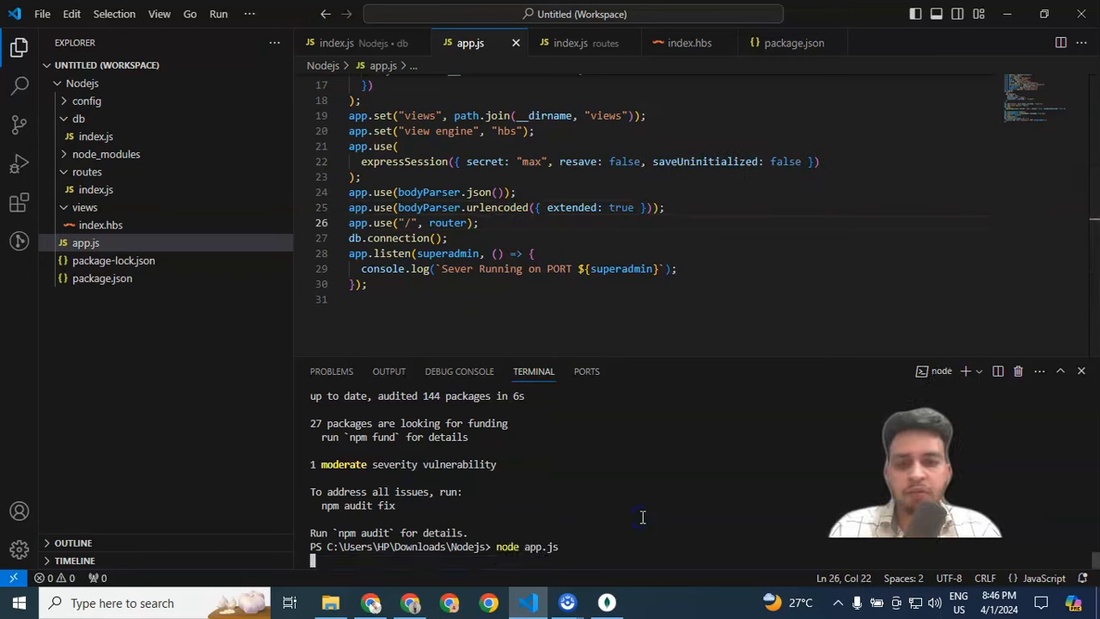
{"action": "mouse_move", "coordinate": [372, 602]}
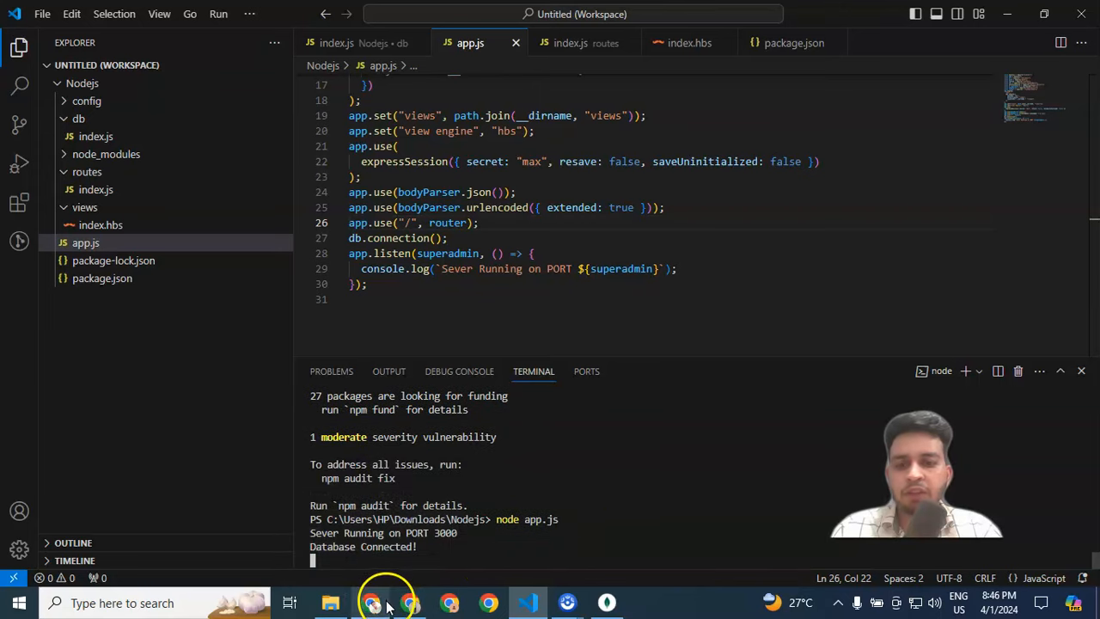
{"action": "left_click", "coordinate": [372, 603]}
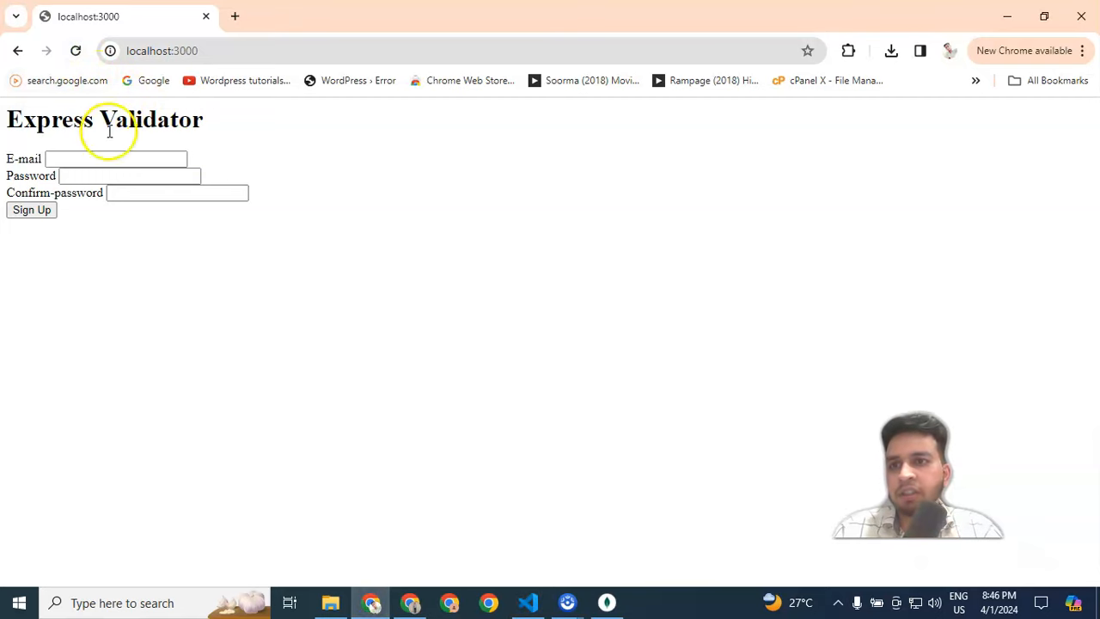
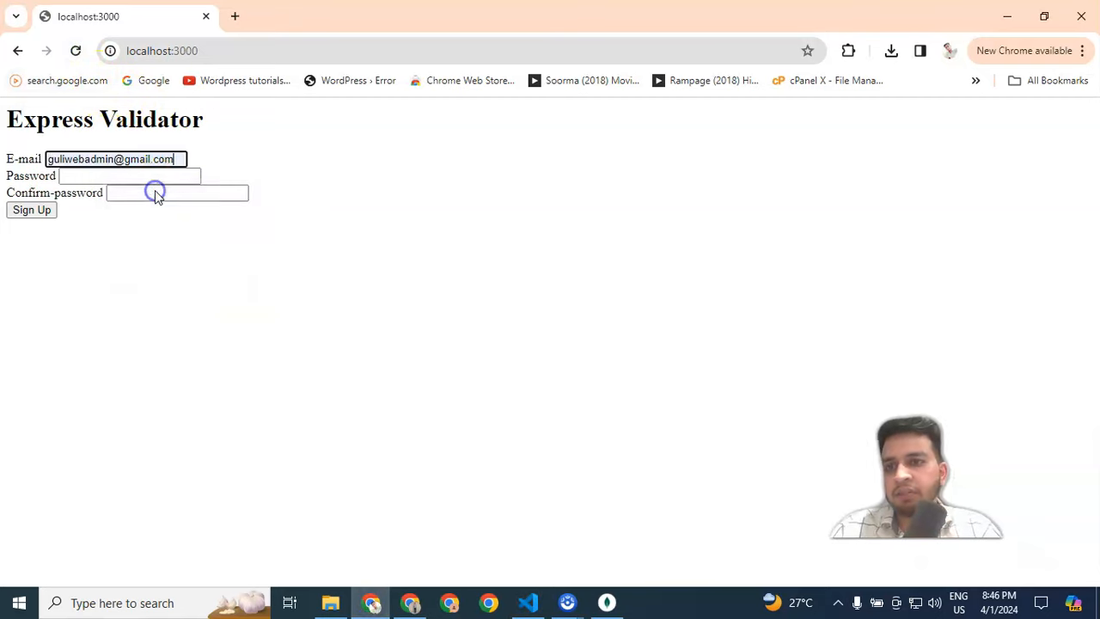
{"action": "left_click", "coordinate": [129, 175]}
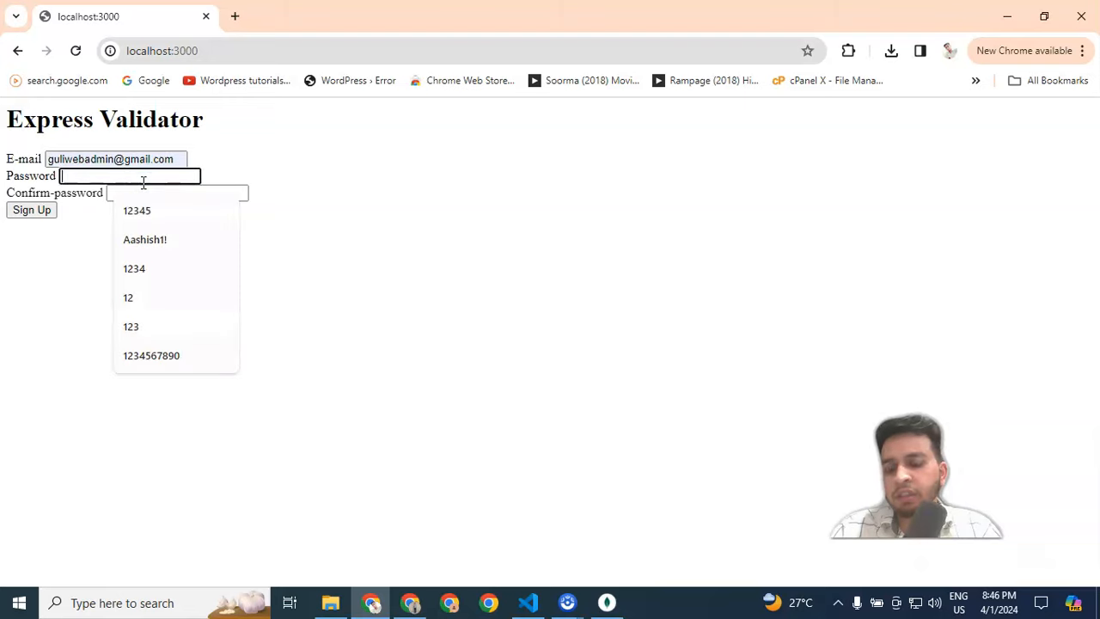
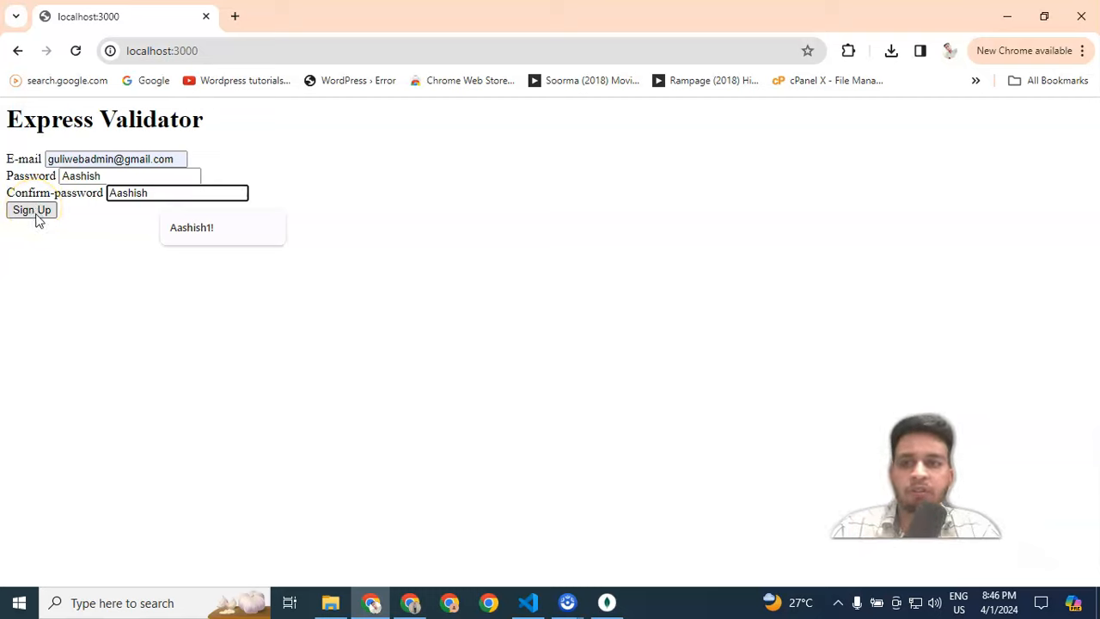
Step: Submit the sign-up form and return to the code editor
{"action": "left_click", "coordinate": [31, 210]}
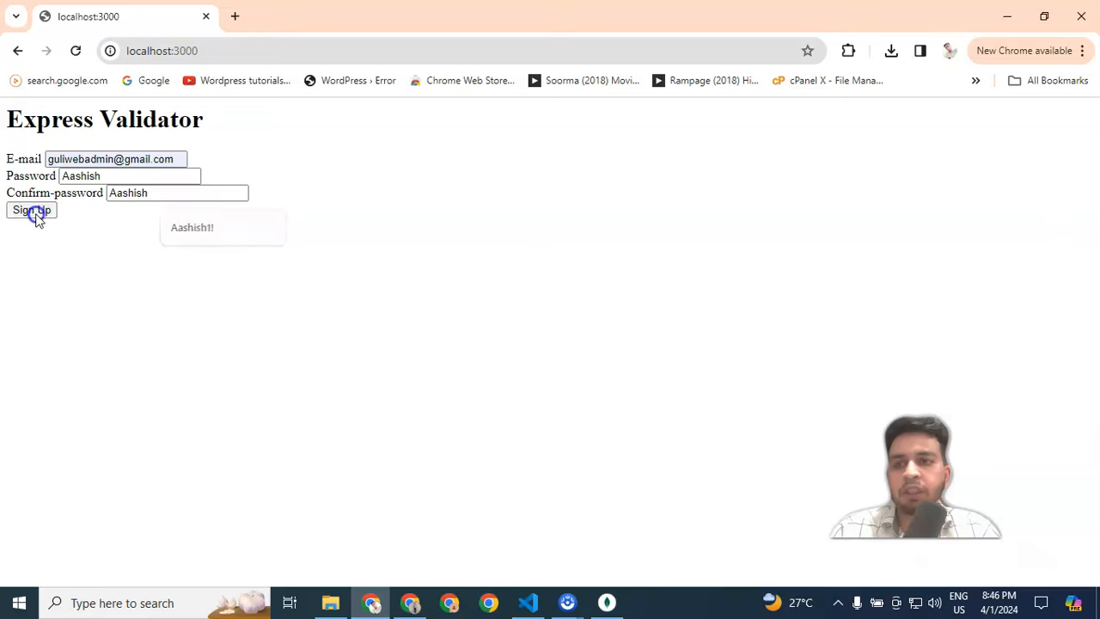
{"action": "left_click", "coordinate": [31, 209]}
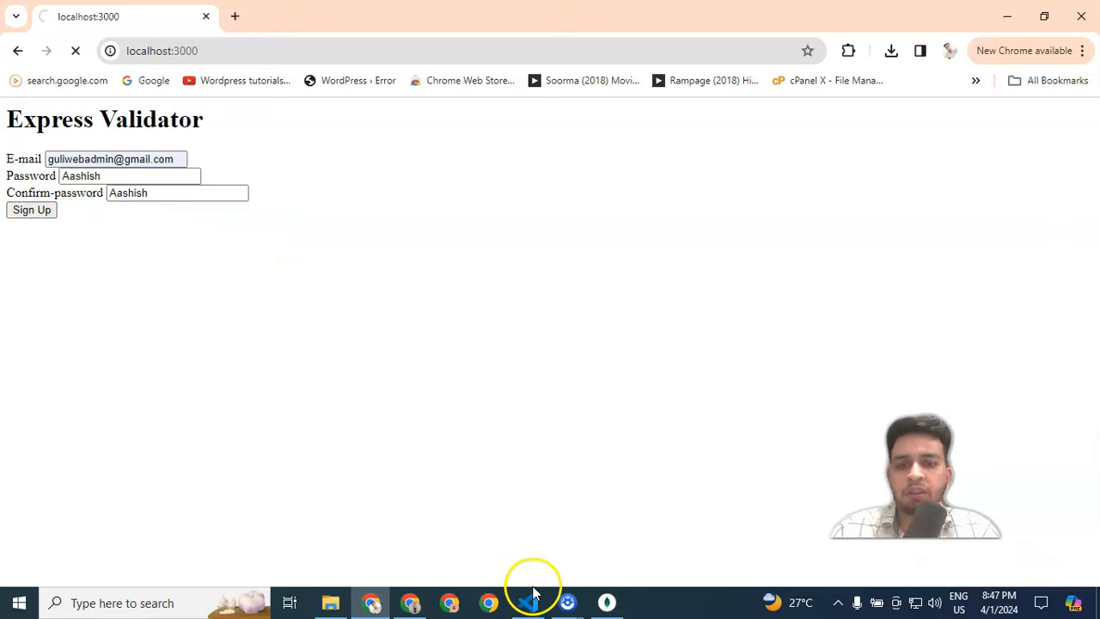
{"action": "left_click", "coordinate": [527, 602]}
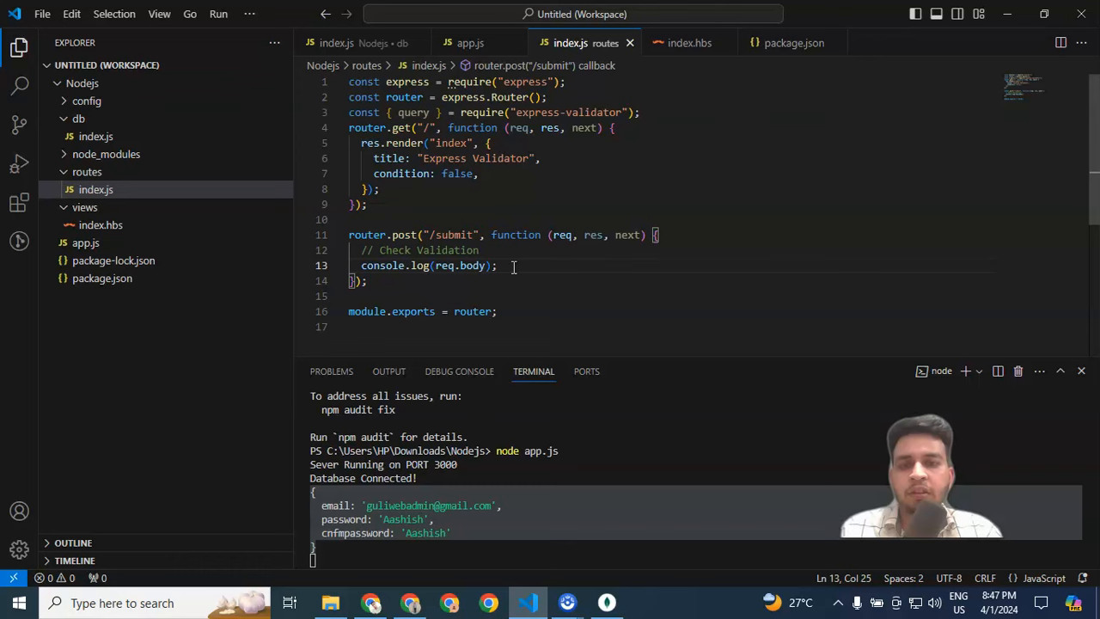
{"action": "mouse_move", "coordinate": [100, 224]}
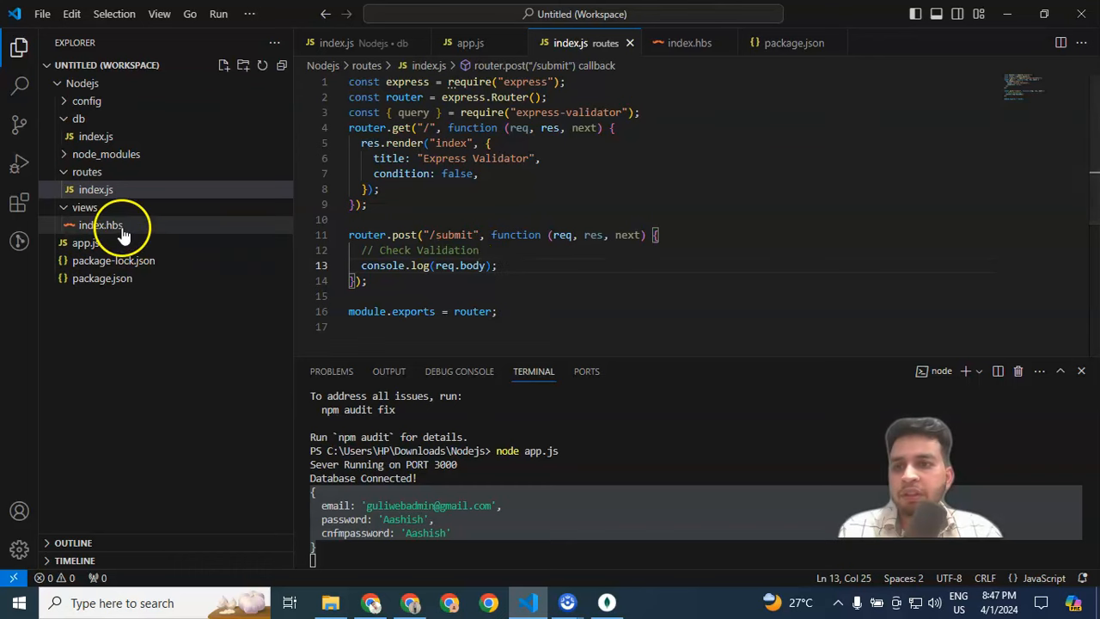
Step: Add a // query comment after console.log(req.body) and highlight cnfmpassword in the logged output
{"action": "left_click", "coordinate": [85, 242]}
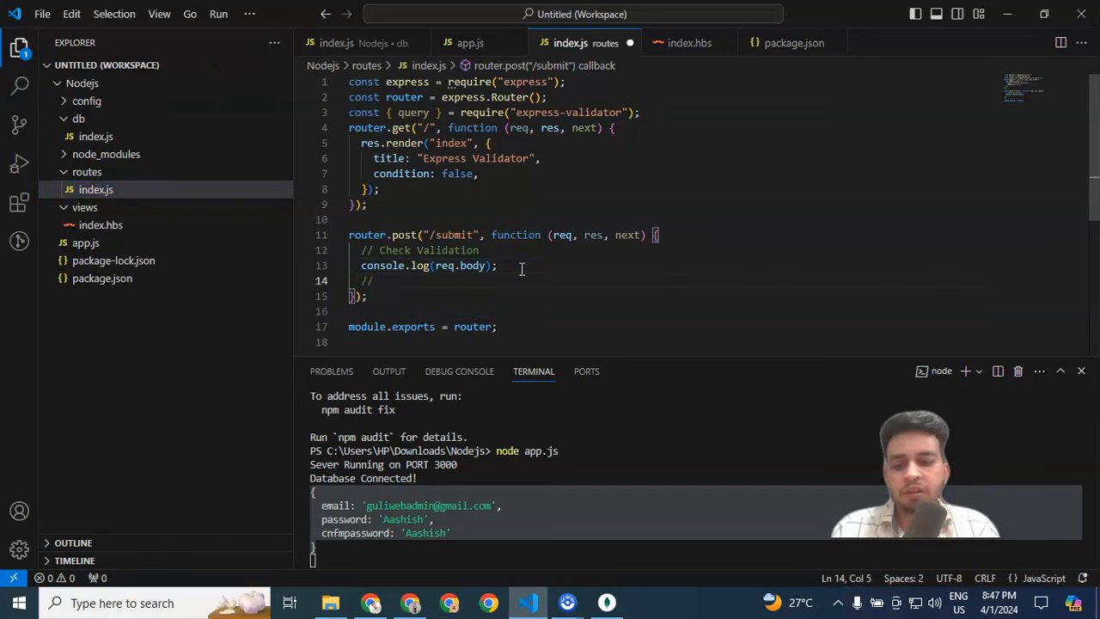
{"action": "type", "text": "query"}
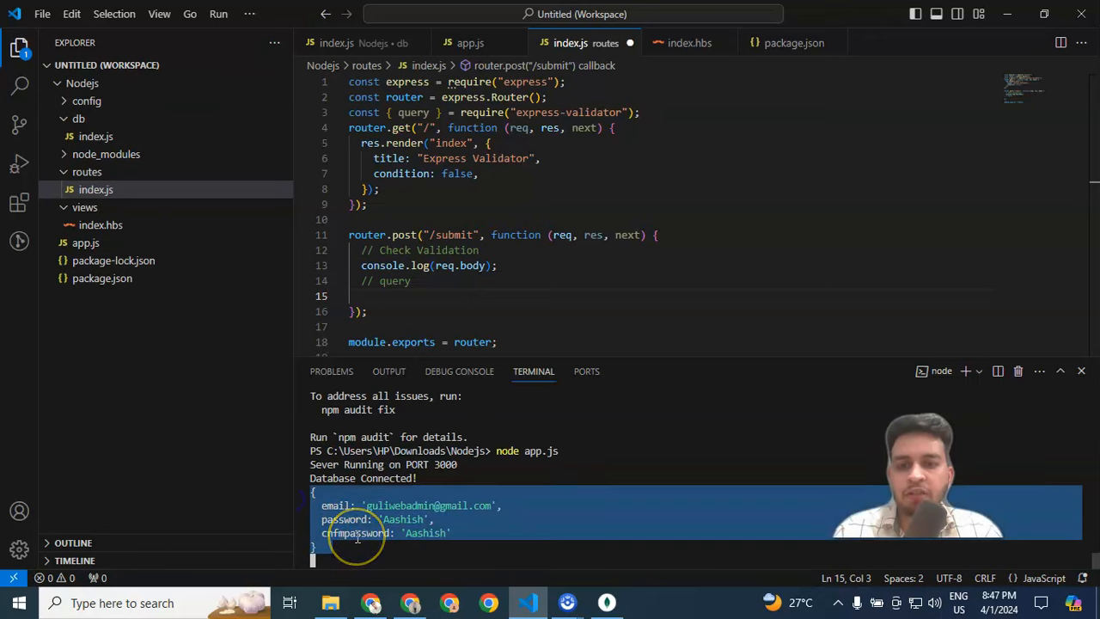
{"action": "double_click", "coordinate": [355, 533]}
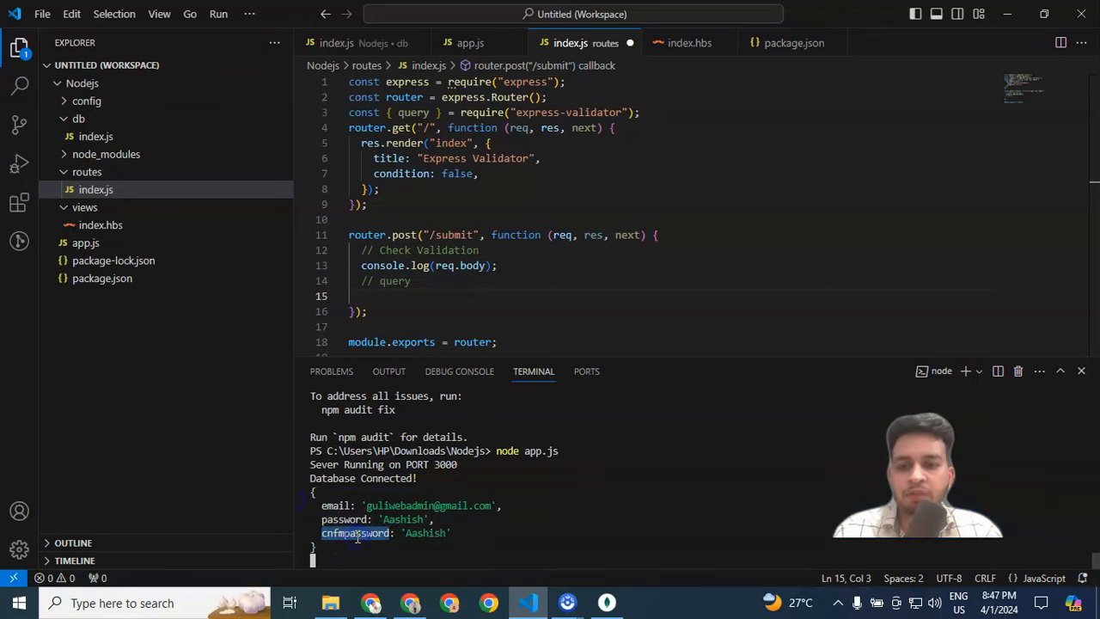